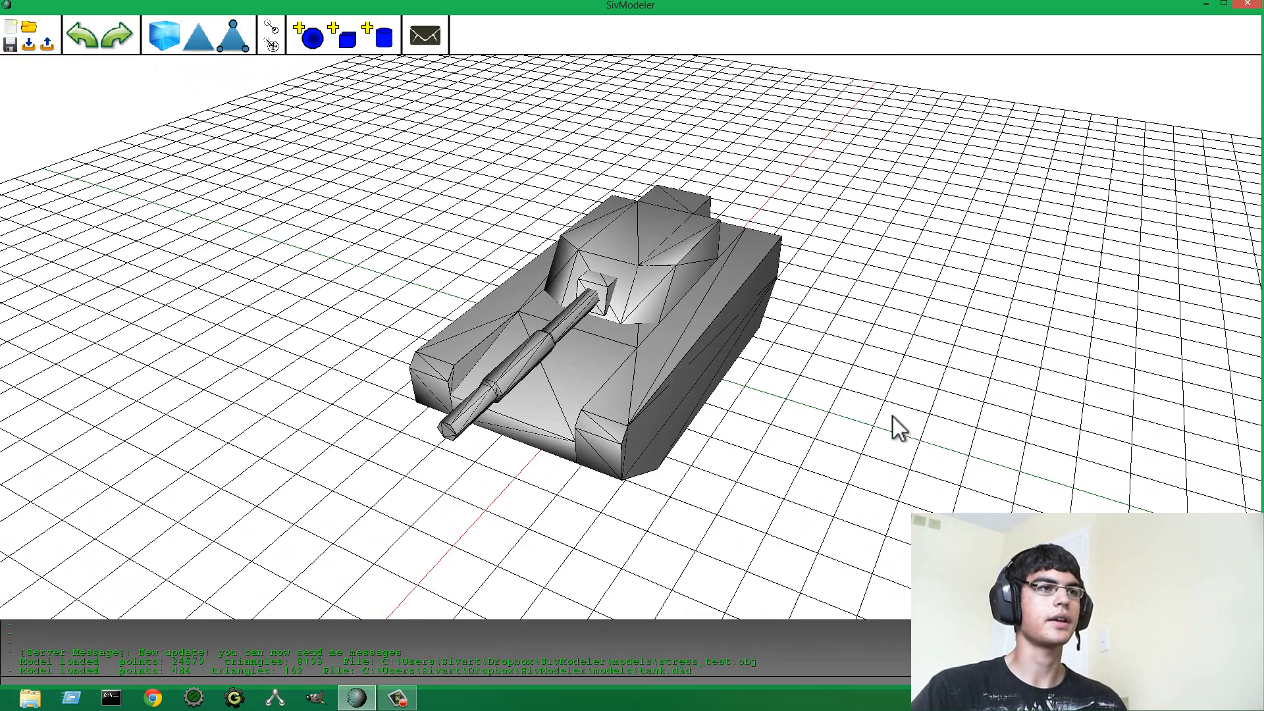
{"action": "mouse_move", "coordinate": [897, 419]}
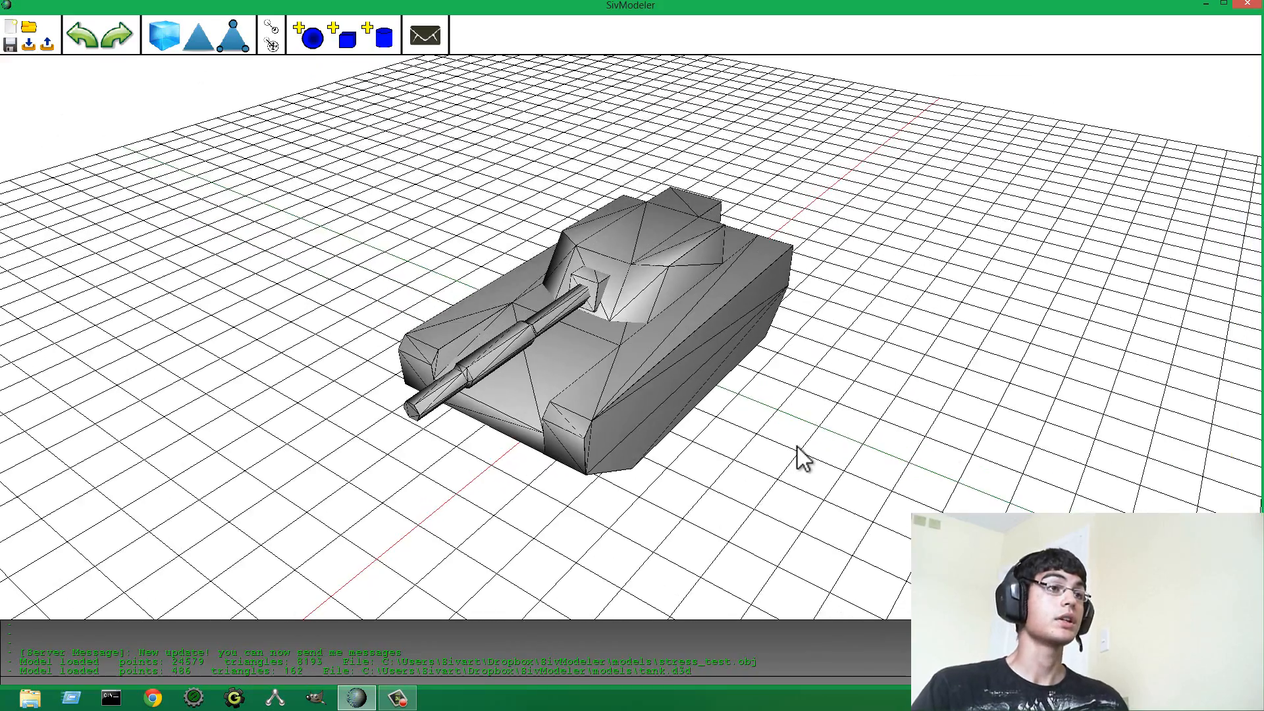
{"action": "mouse_move", "coordinate": [814, 456]}
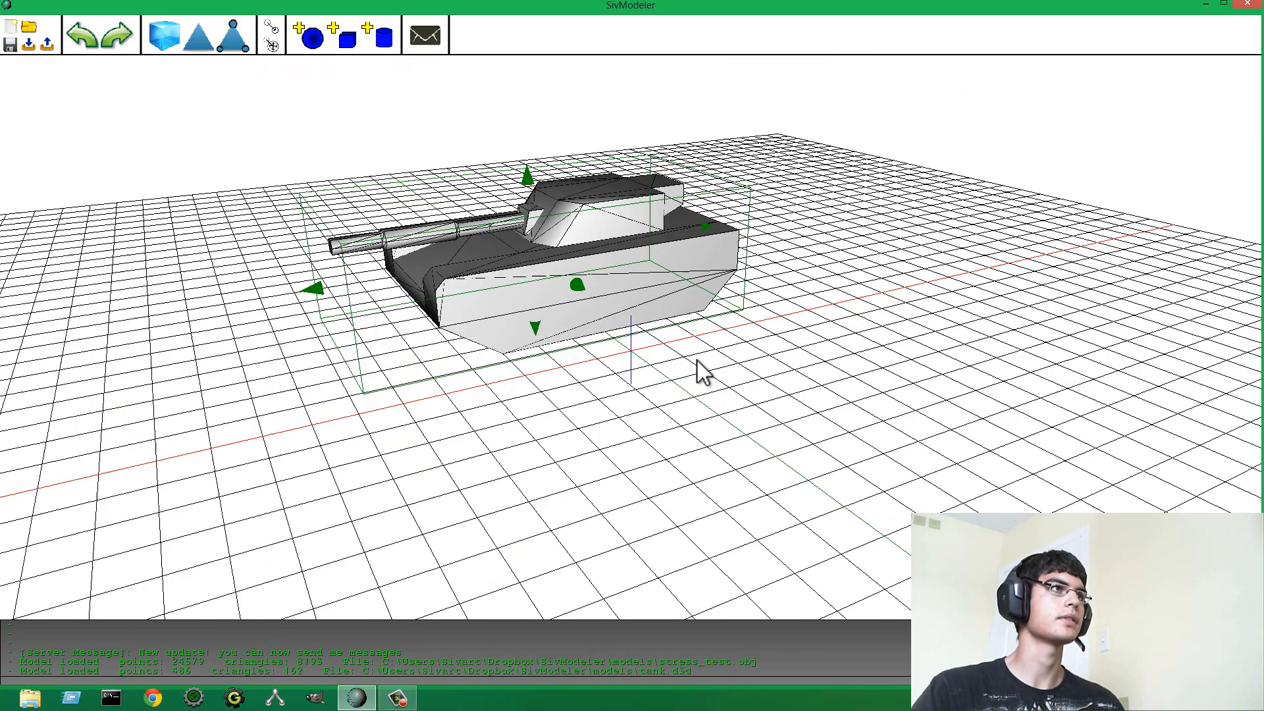
{"action": "mouse_move", "coordinate": [323, 41]}
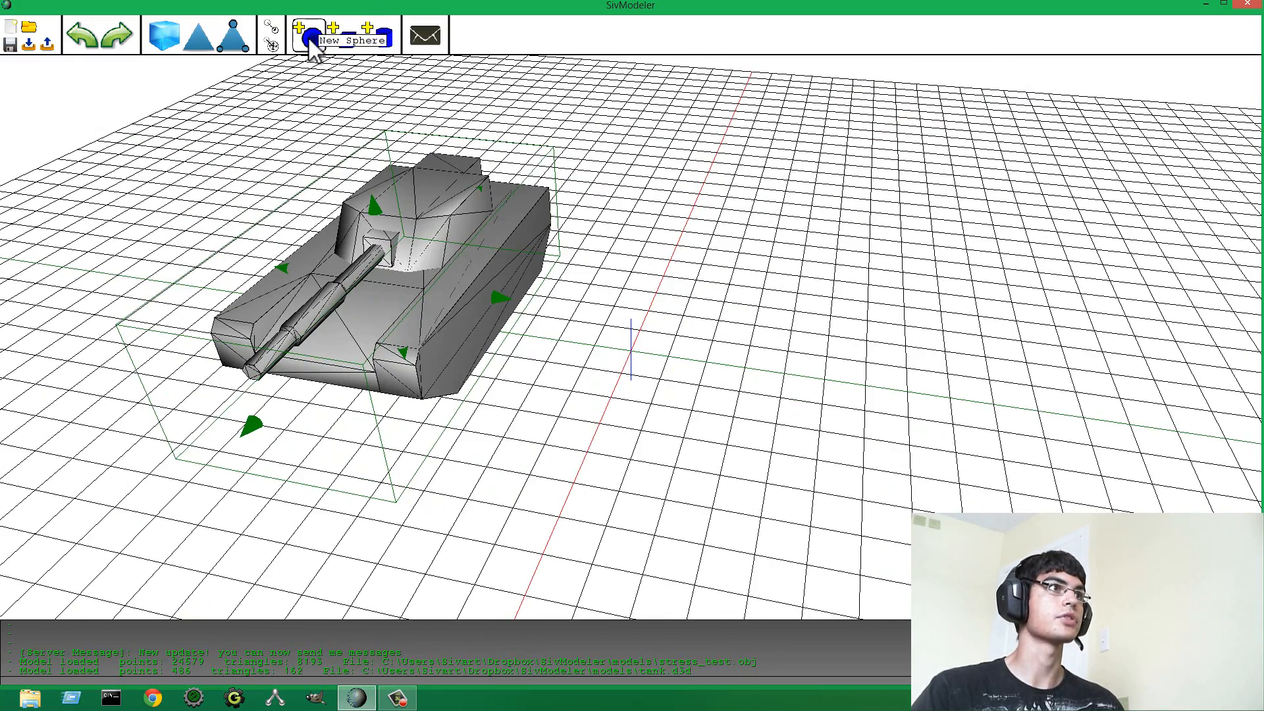
Add a sphere flattened into an oval and a tall narrow box beside the tank.
{"action": "left_click", "coordinate": [308, 36]}
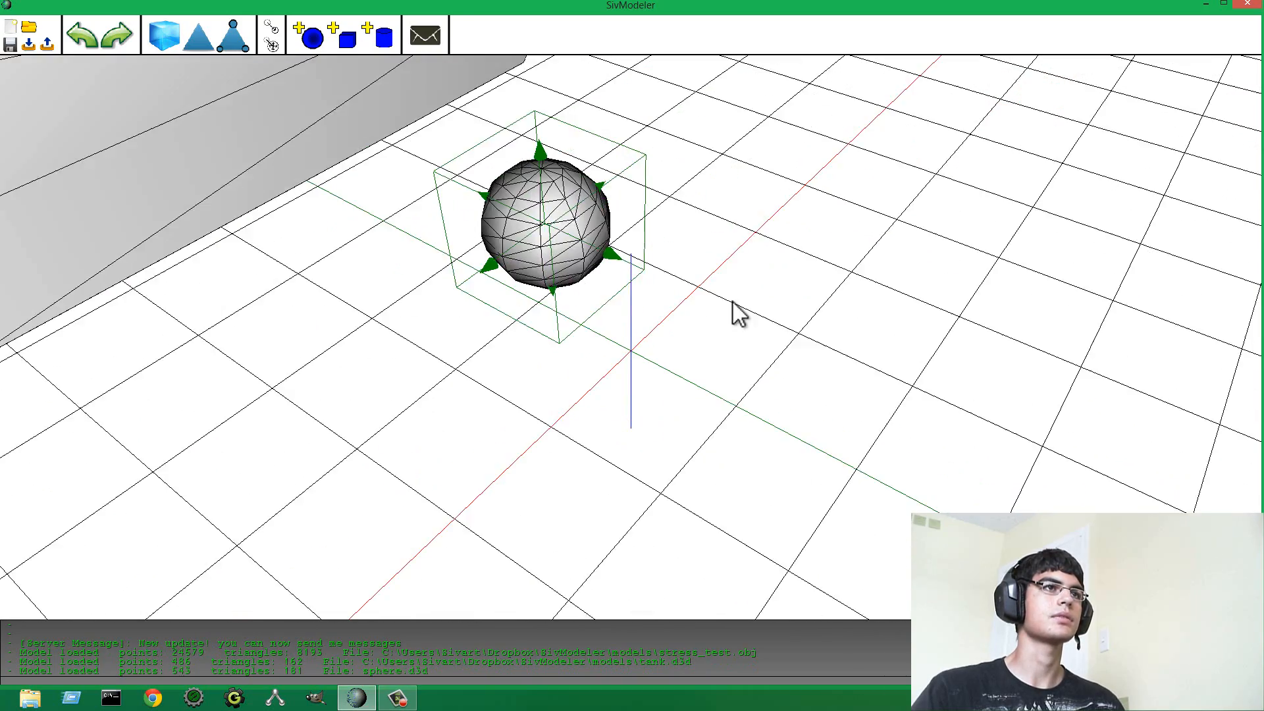
{"action": "left_click", "coordinate": [346, 36]}
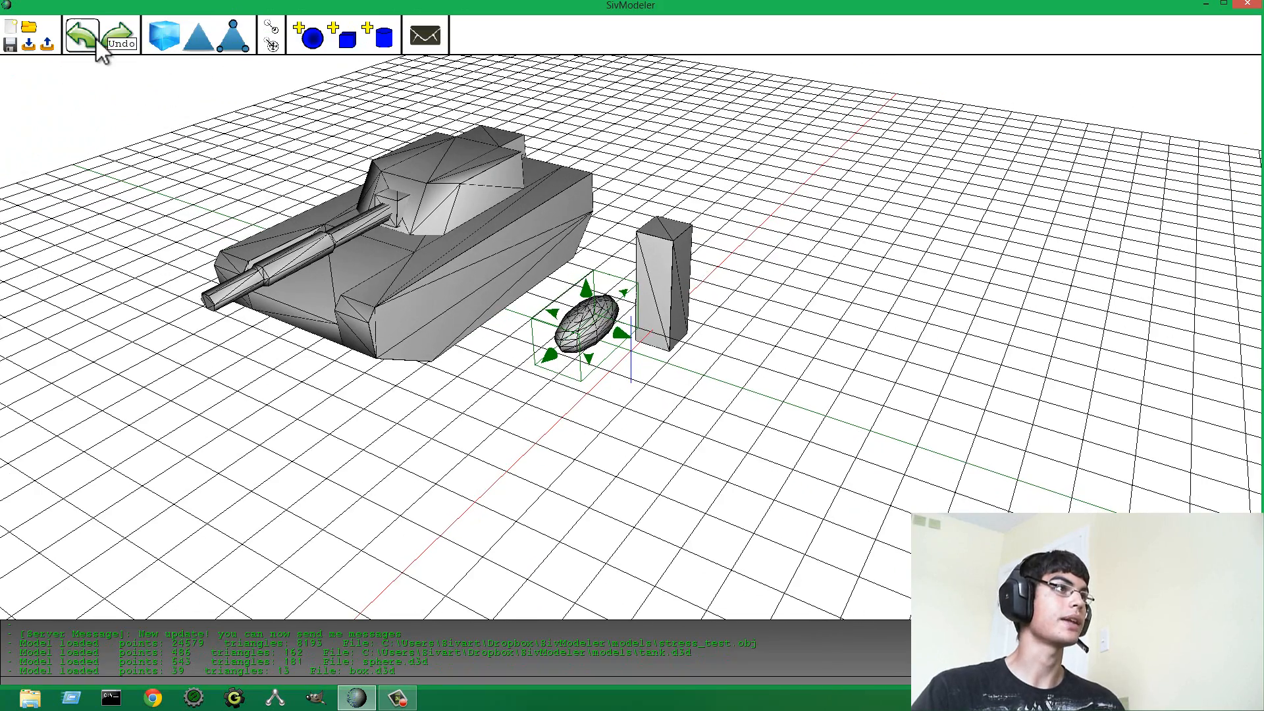
{"action": "mouse_move", "coordinate": [31, 42]}
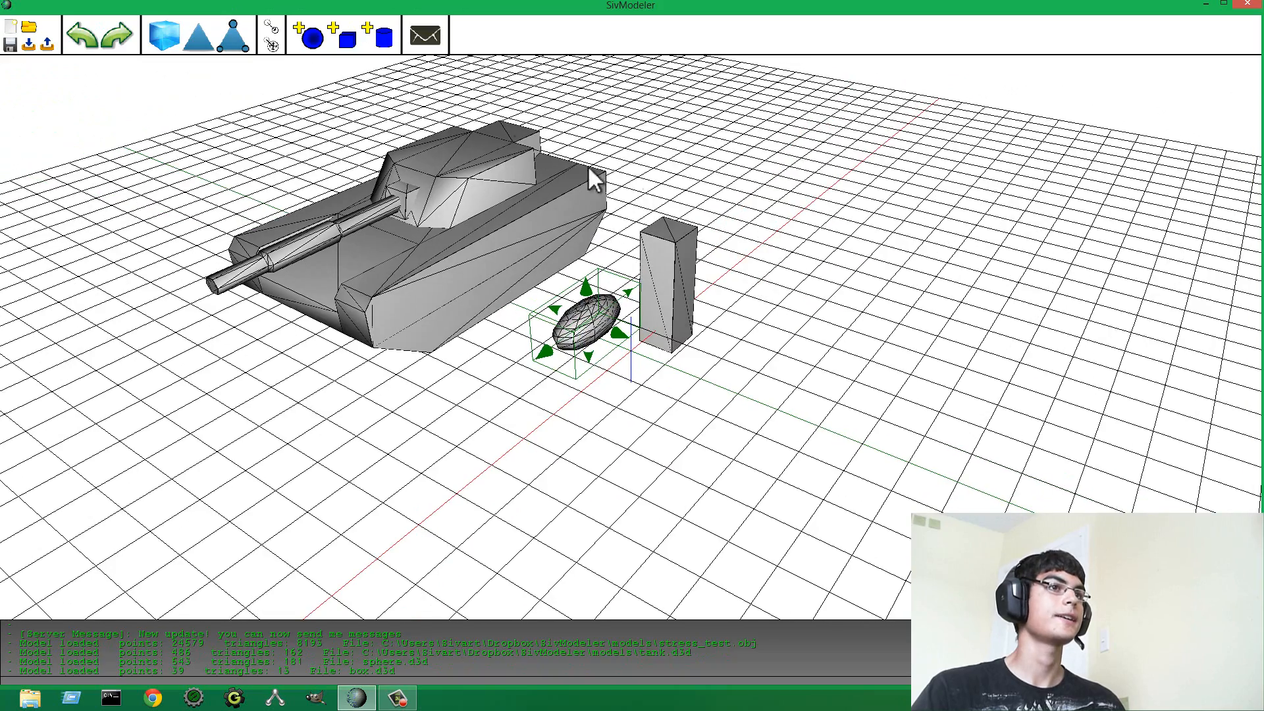
{"action": "mouse_move", "coordinate": [424, 34]}
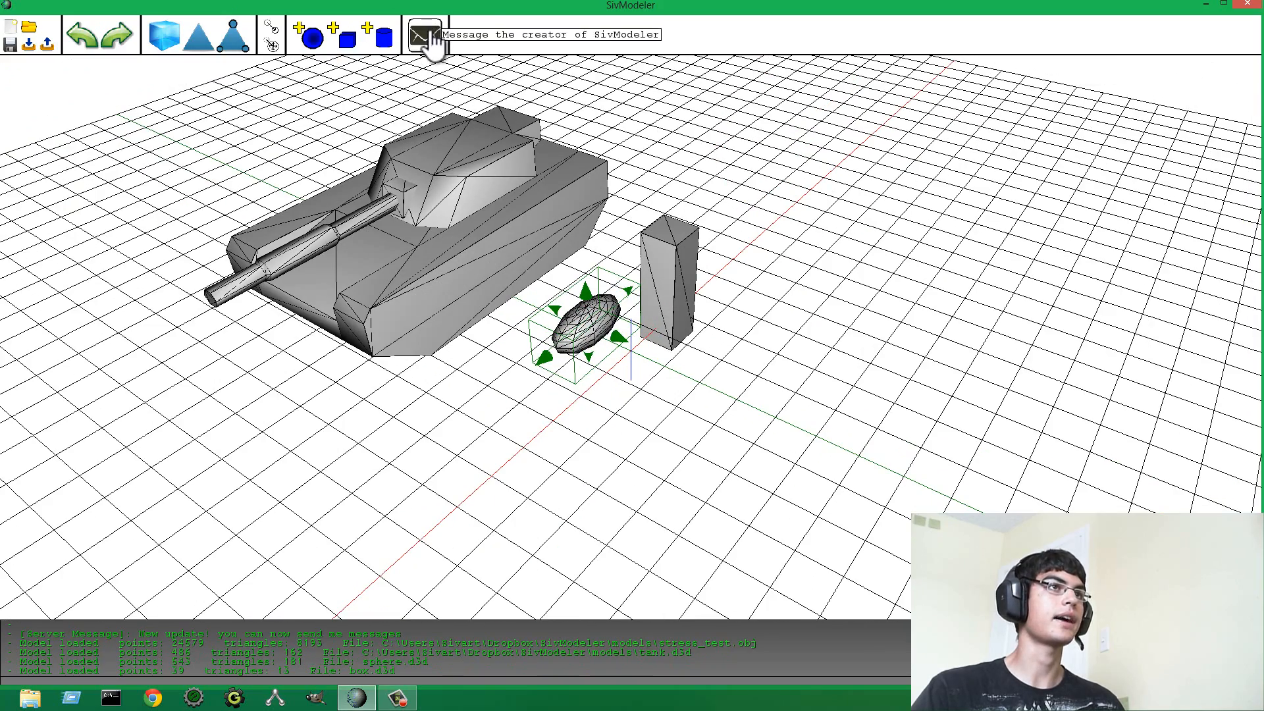
{"action": "mouse_move", "coordinate": [426, 45]}
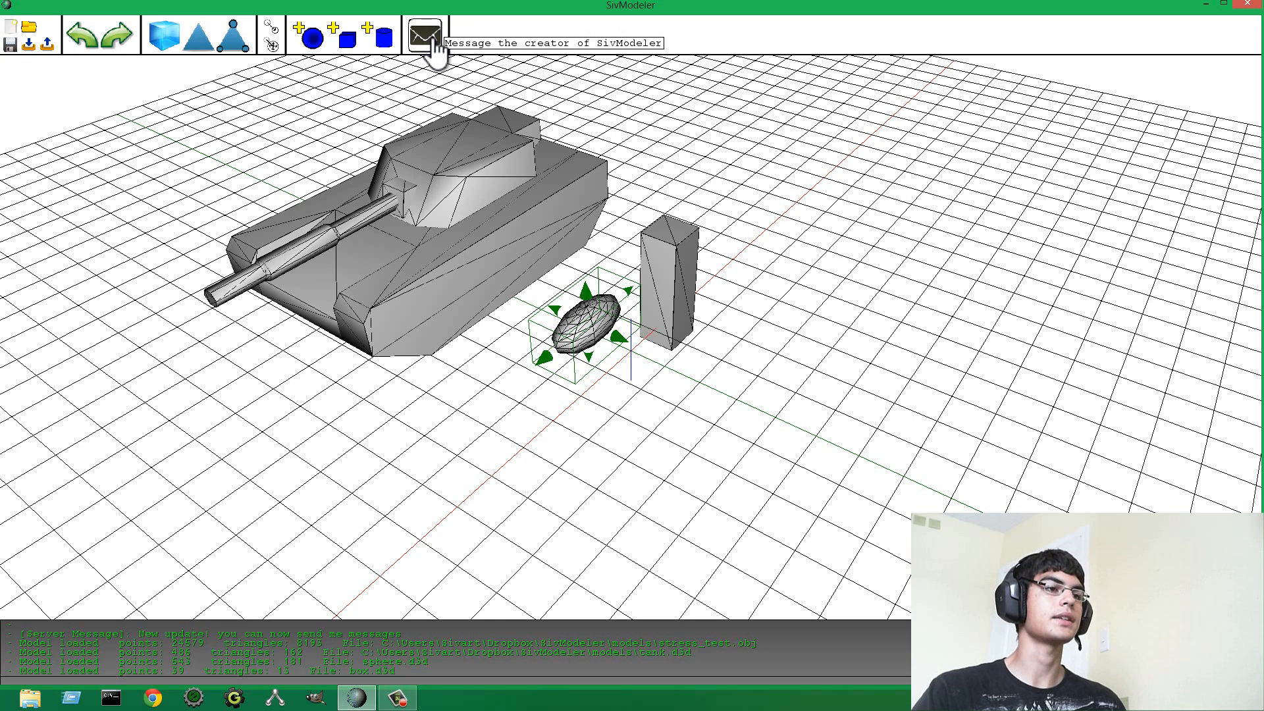
Send the message 'hello' to the creator via the envelope form and confirm with OK.
{"action": "left_click", "coordinate": [424, 35]}
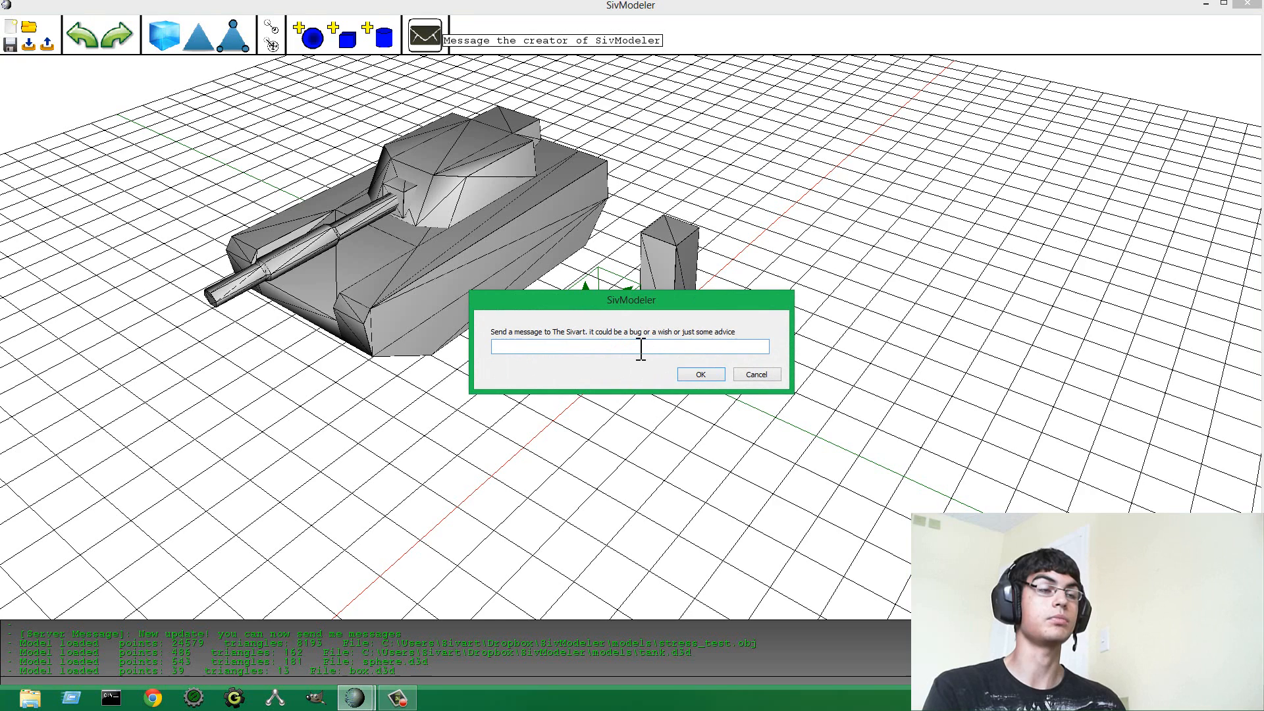
{"action": "type", "text": "hello"}
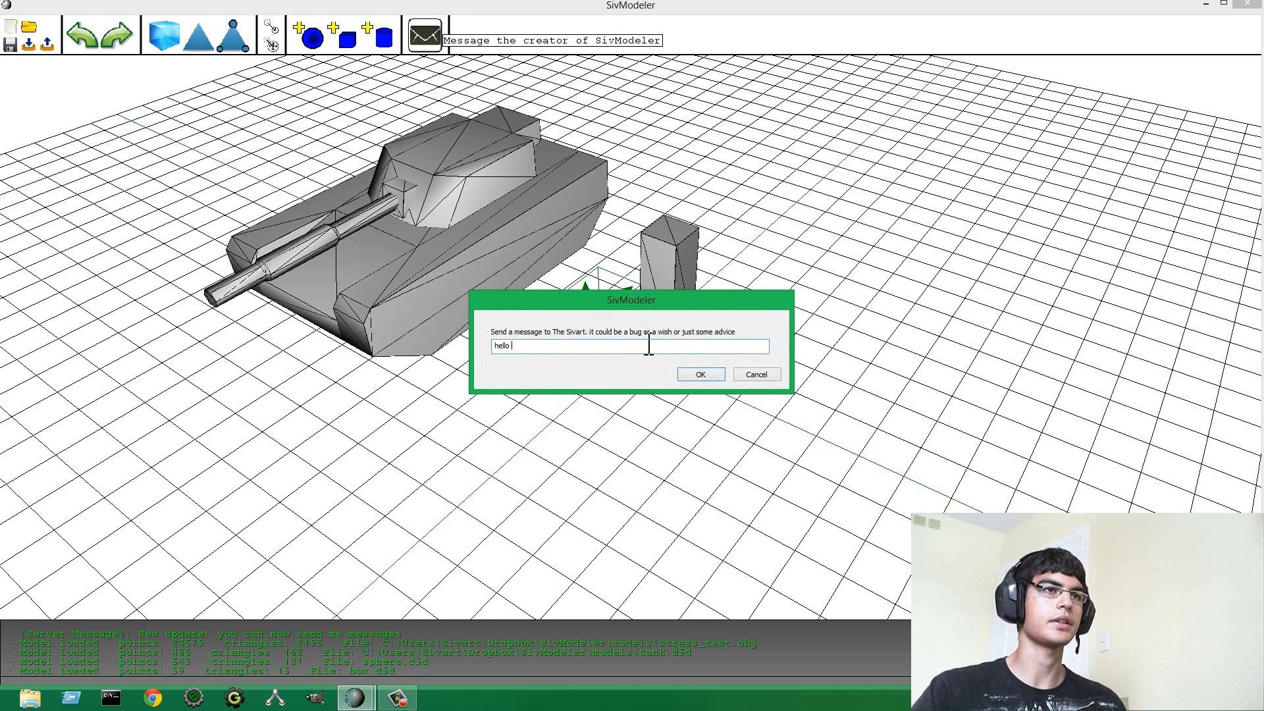
{"action": "left_click", "coordinate": [698, 374]}
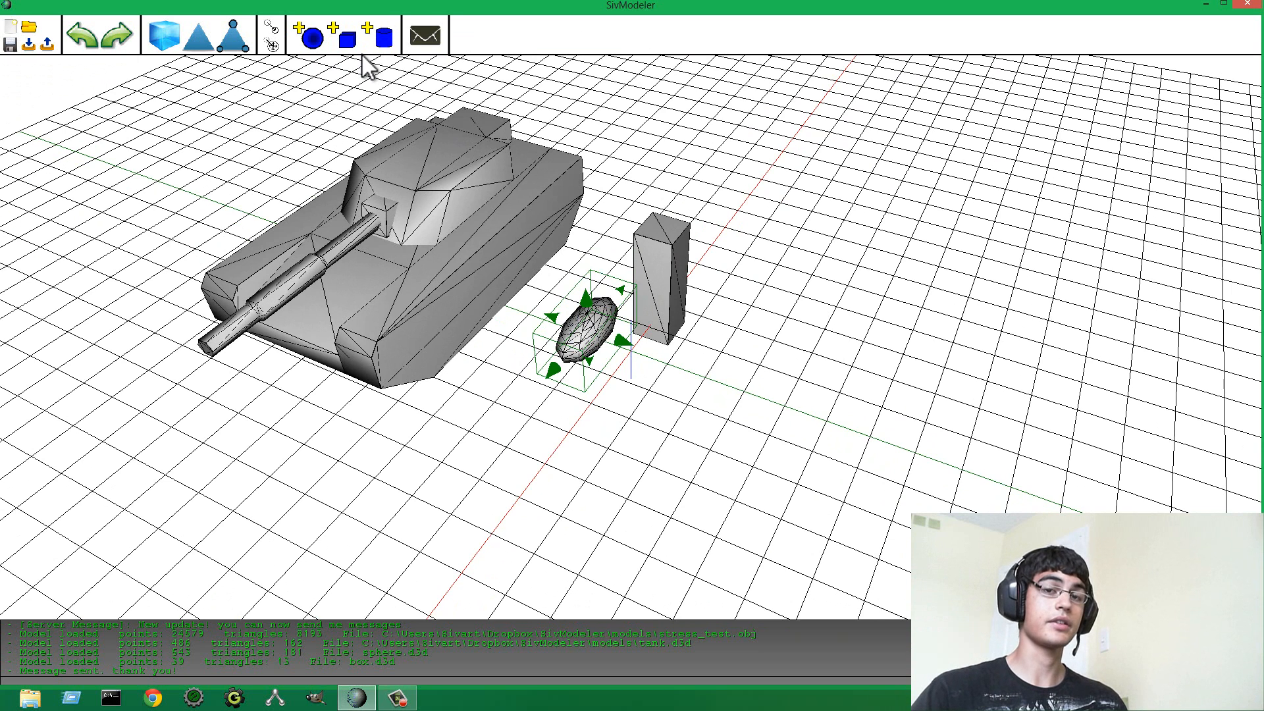
{"action": "mouse_move", "coordinate": [372, 37]}
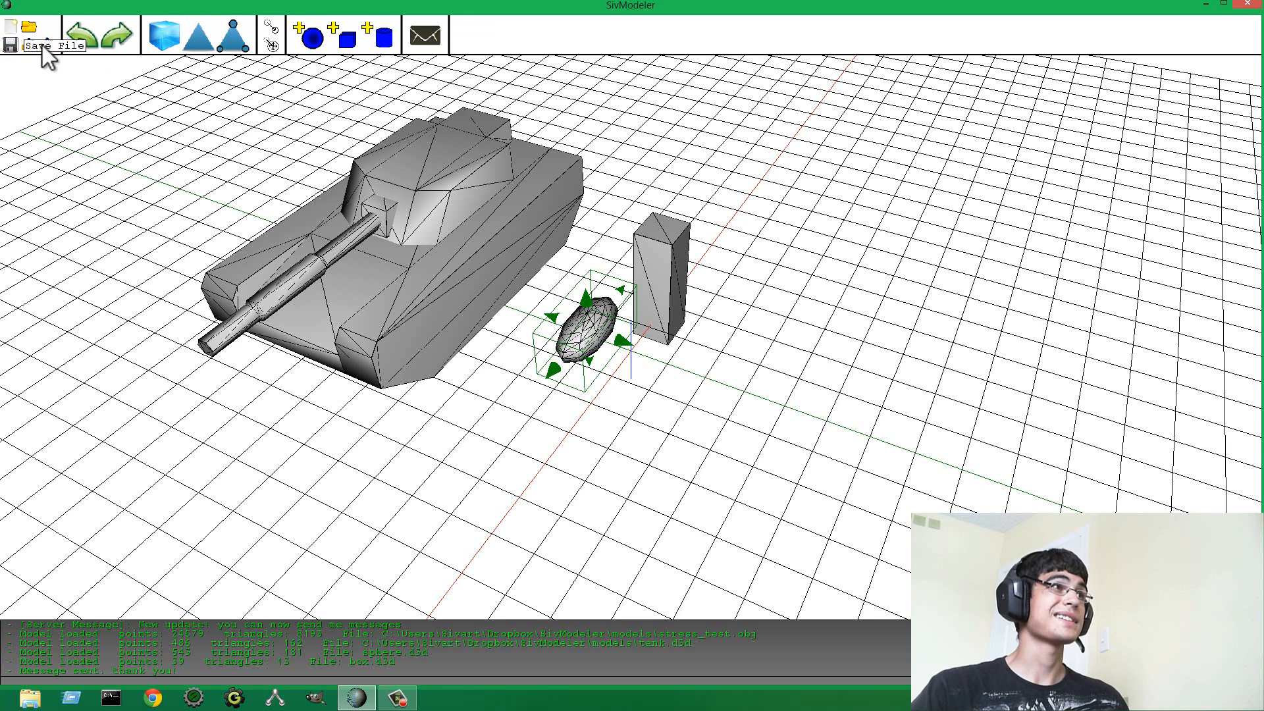
{"action": "mouse_move", "coordinate": [32, 45]}
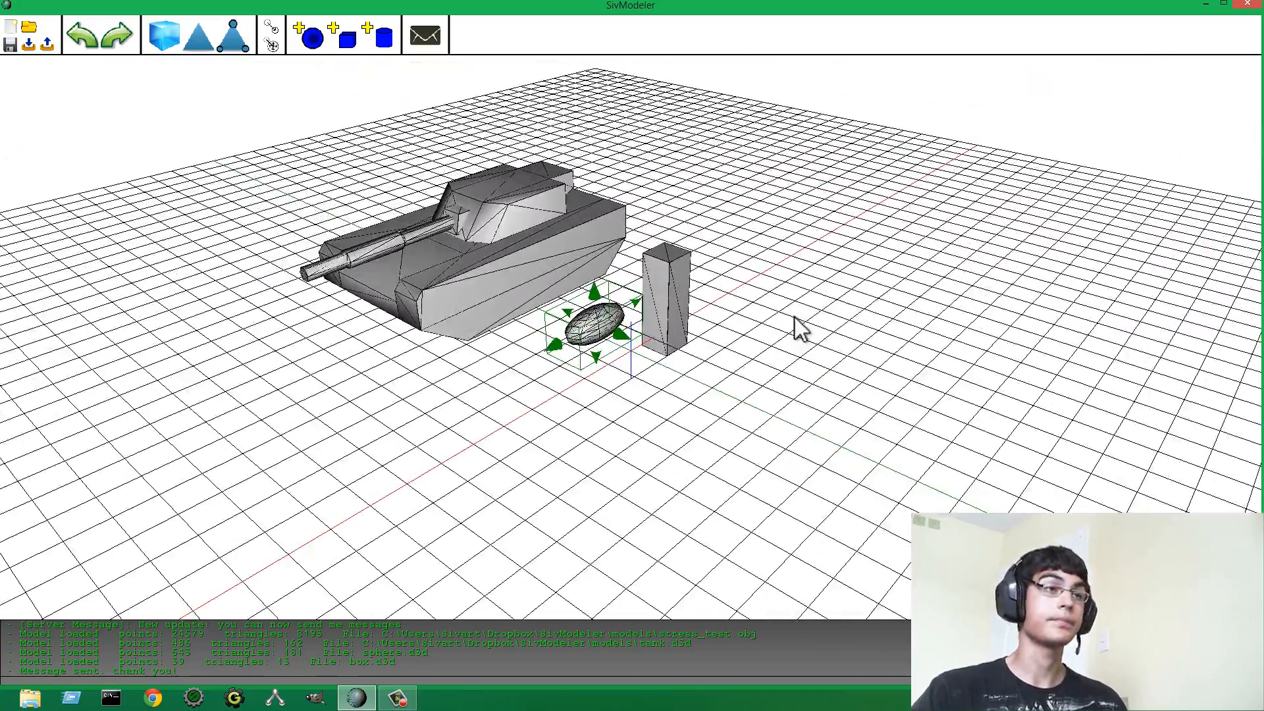
{"action": "mouse_move", "coordinate": [46, 45]}
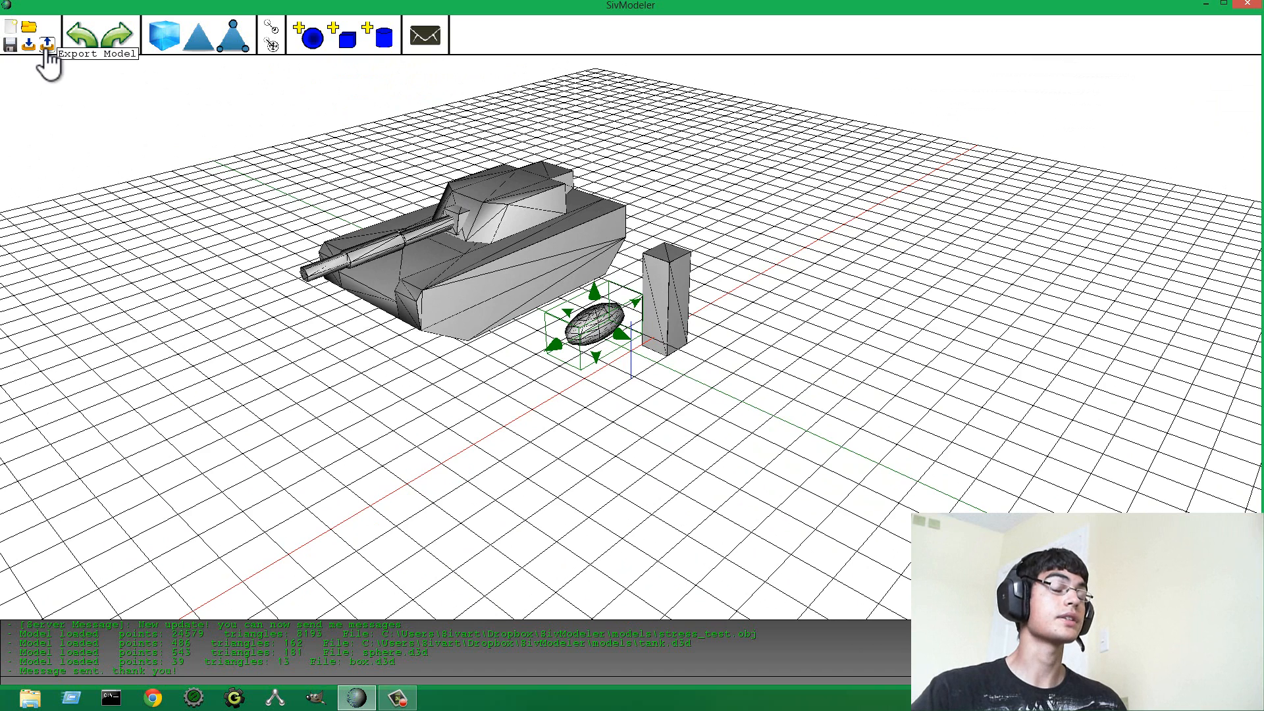
{"action": "left_click", "coordinate": [46, 42]}
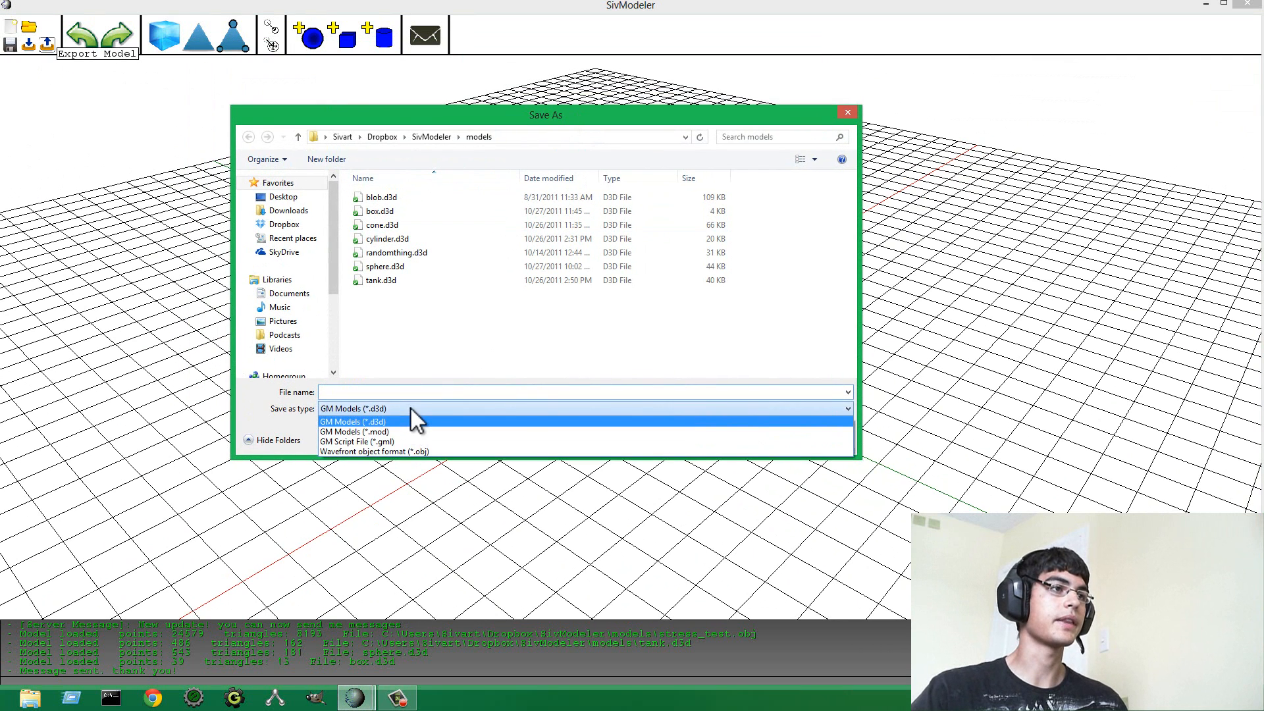
{"action": "mouse_move", "coordinate": [384, 422]}
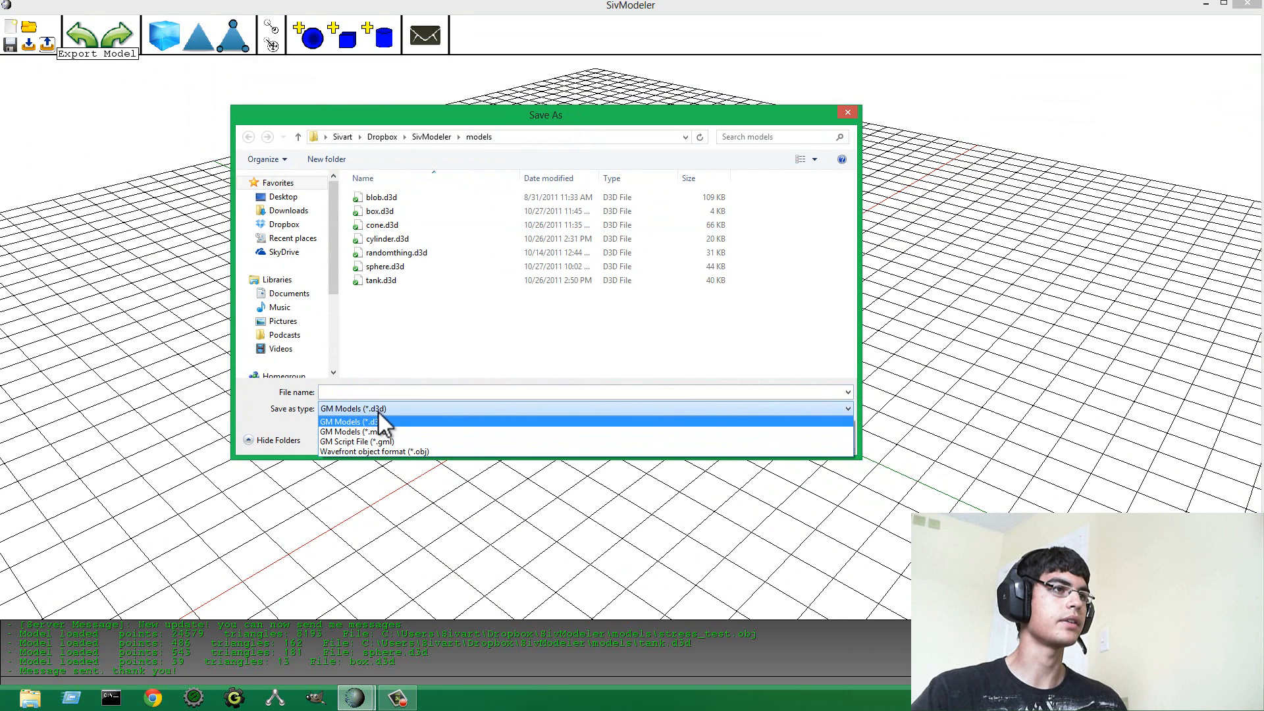
{"action": "left_click", "coordinate": [354, 443]}
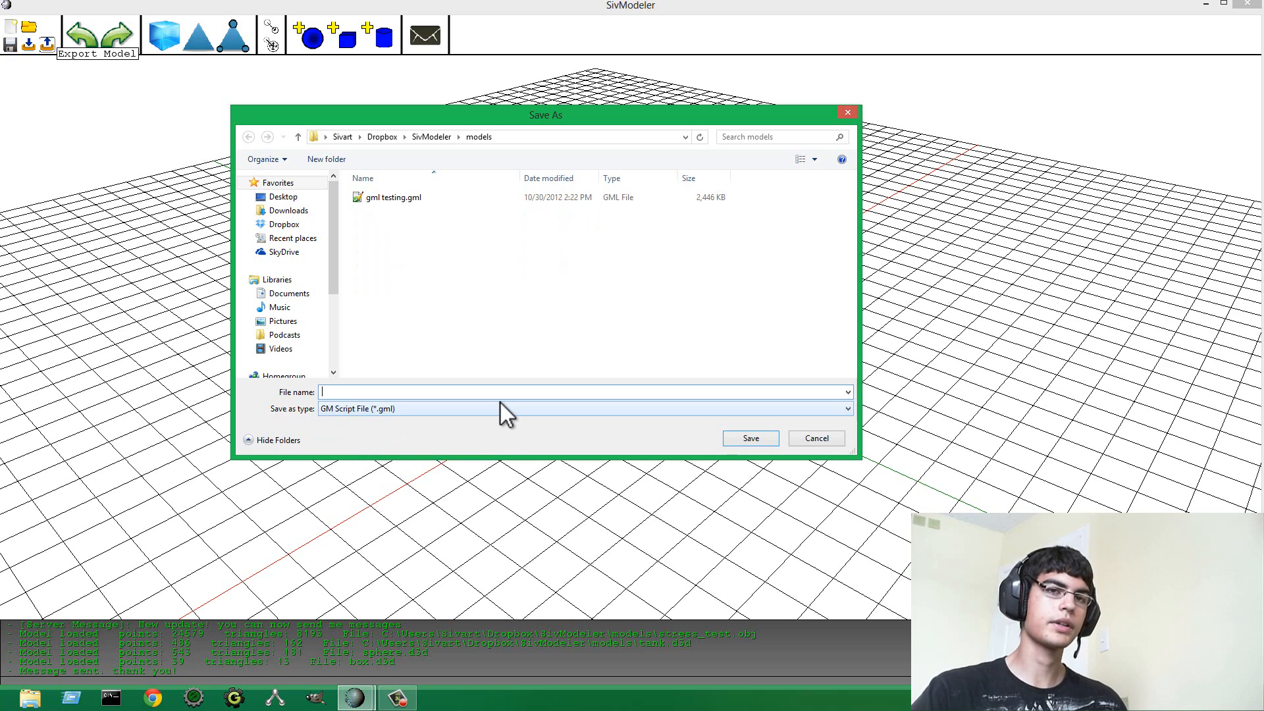
{"action": "mouse_move", "coordinate": [432, 282]}
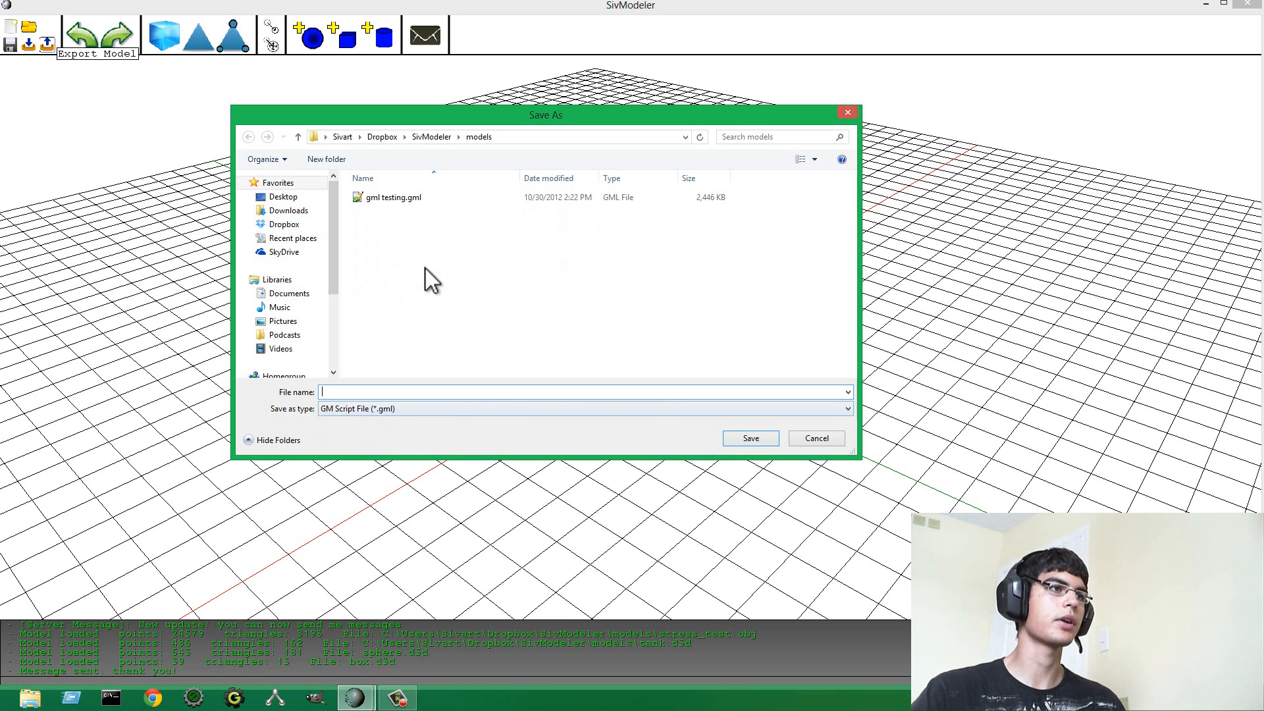
{"action": "mouse_move", "coordinate": [631, 339]}
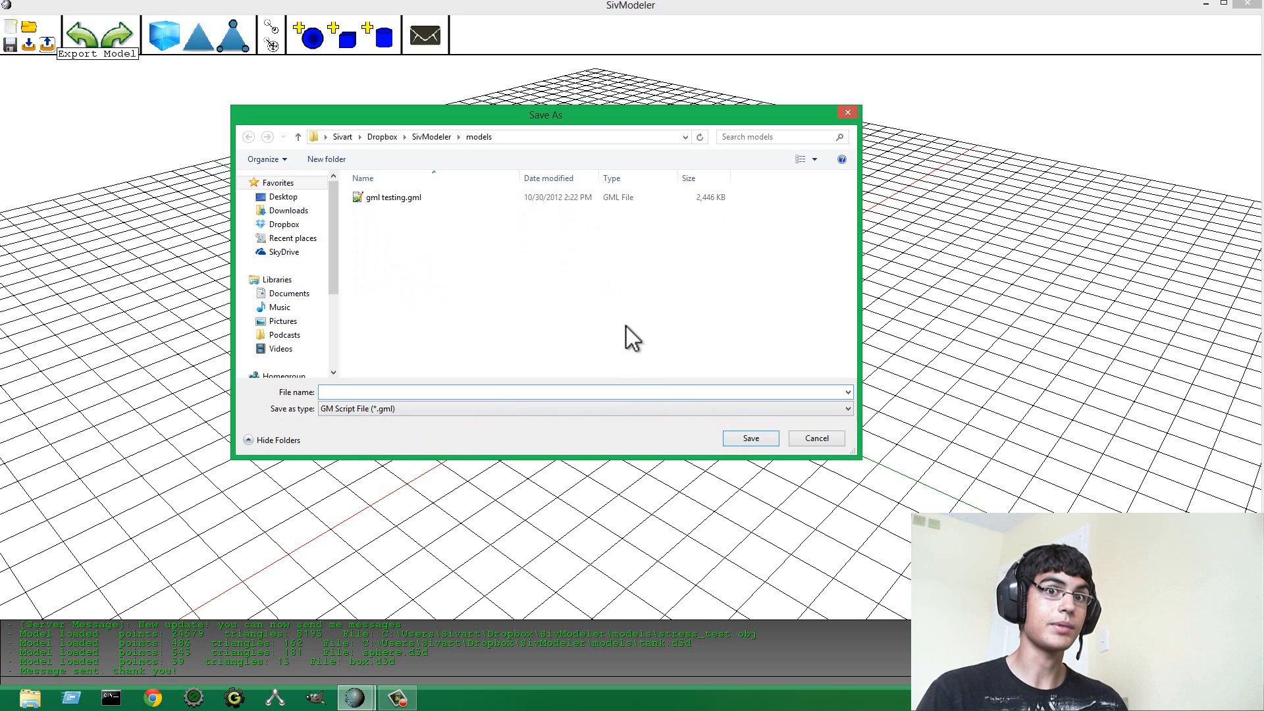
{"action": "left_click", "coordinate": [585, 393]}
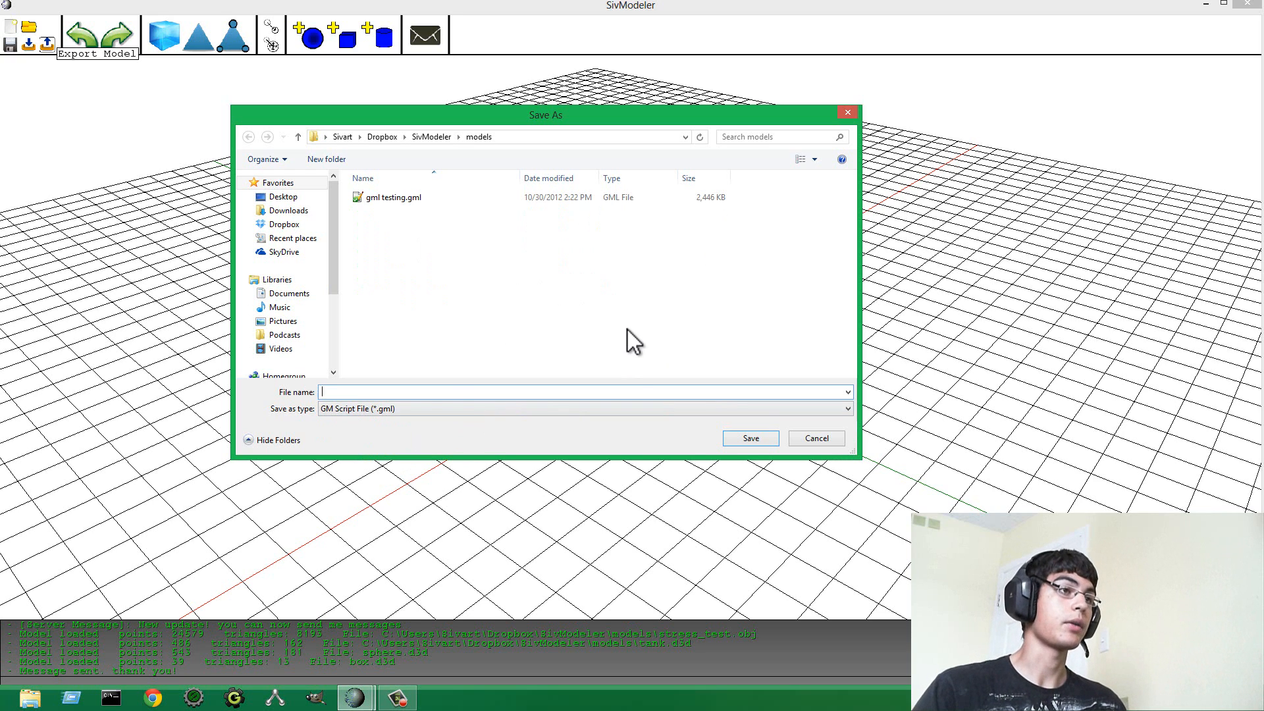
{"action": "mouse_move", "coordinate": [395, 432]}
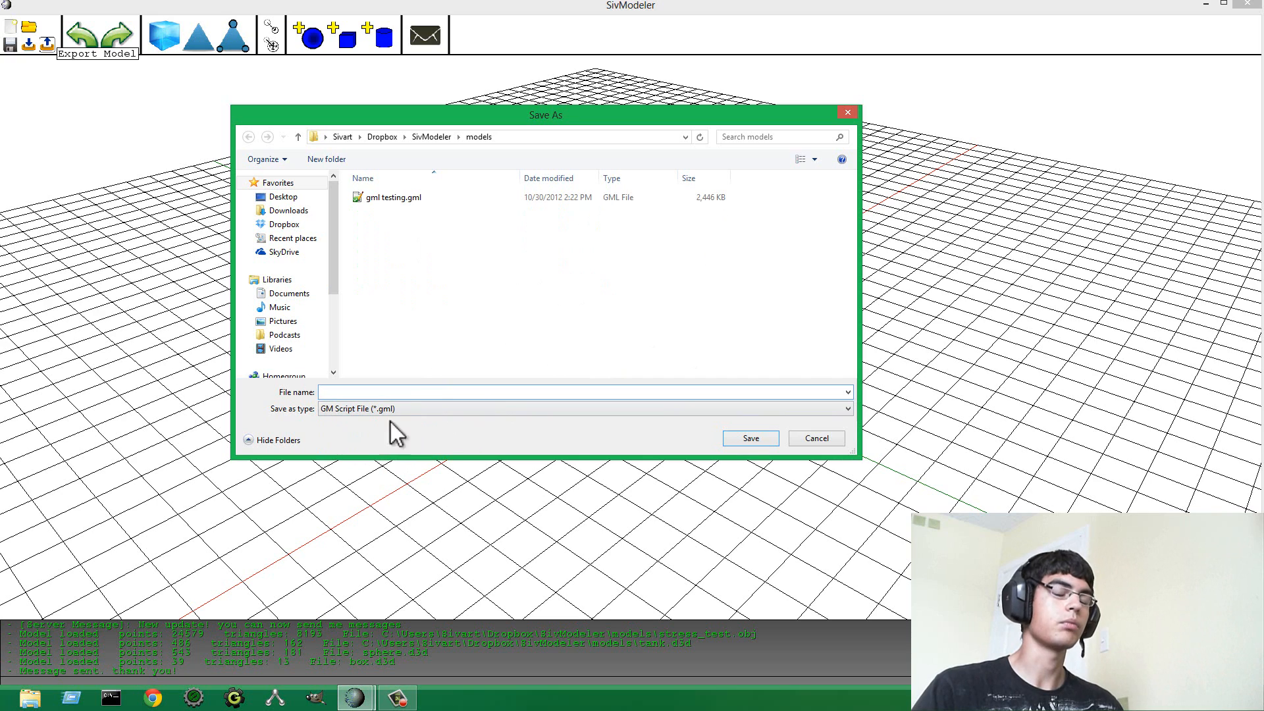
{"action": "left_click", "coordinate": [585, 392]}
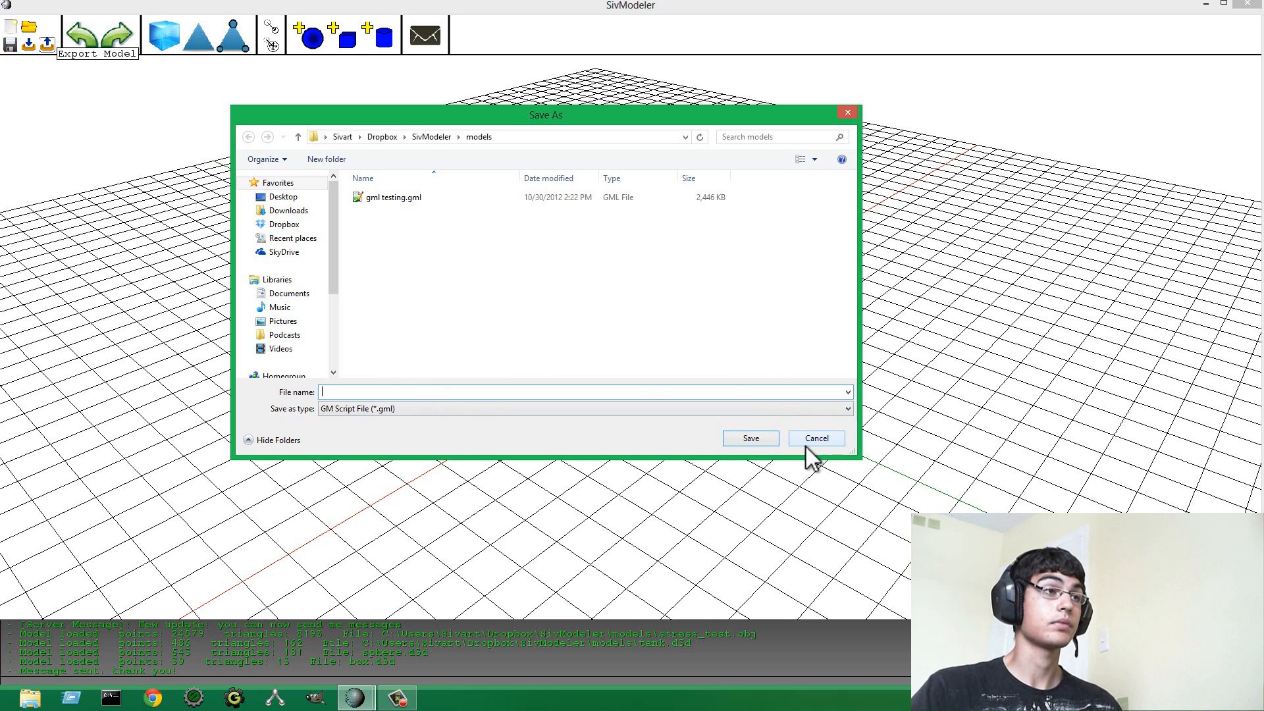
{"action": "mouse_move", "coordinate": [466, 392]}
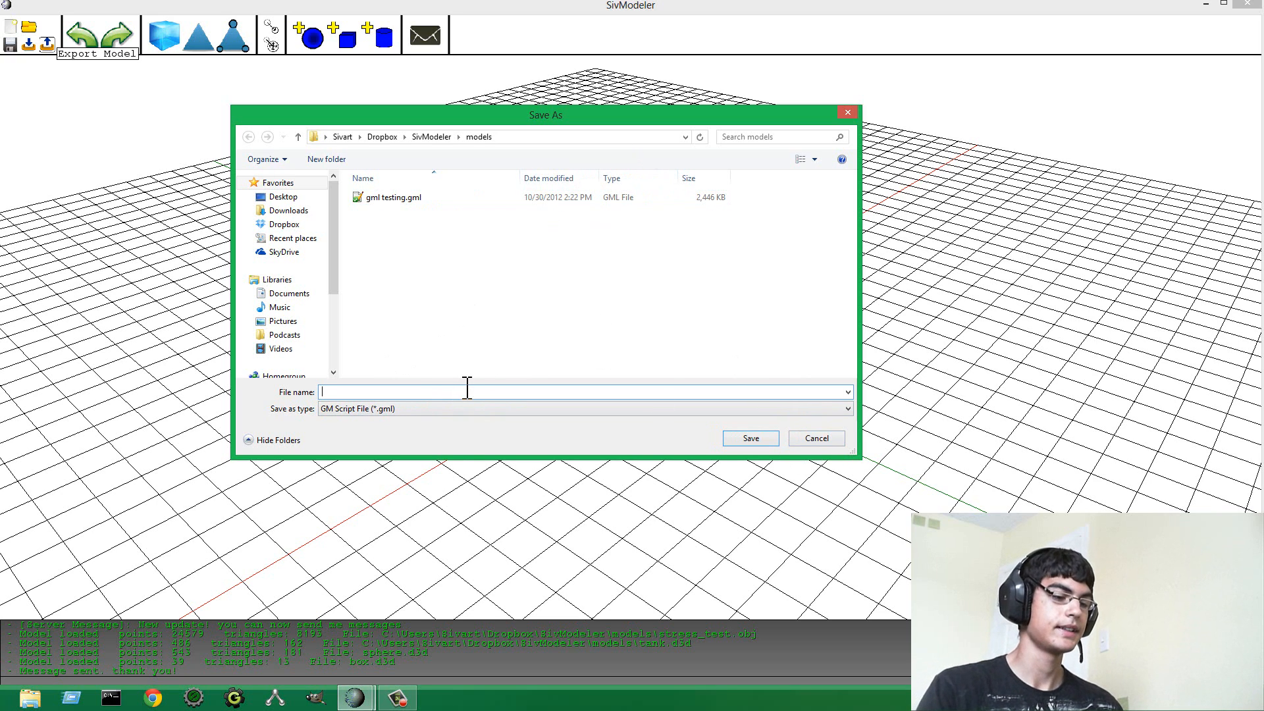
{"action": "mouse_move", "coordinate": [665, 354]}
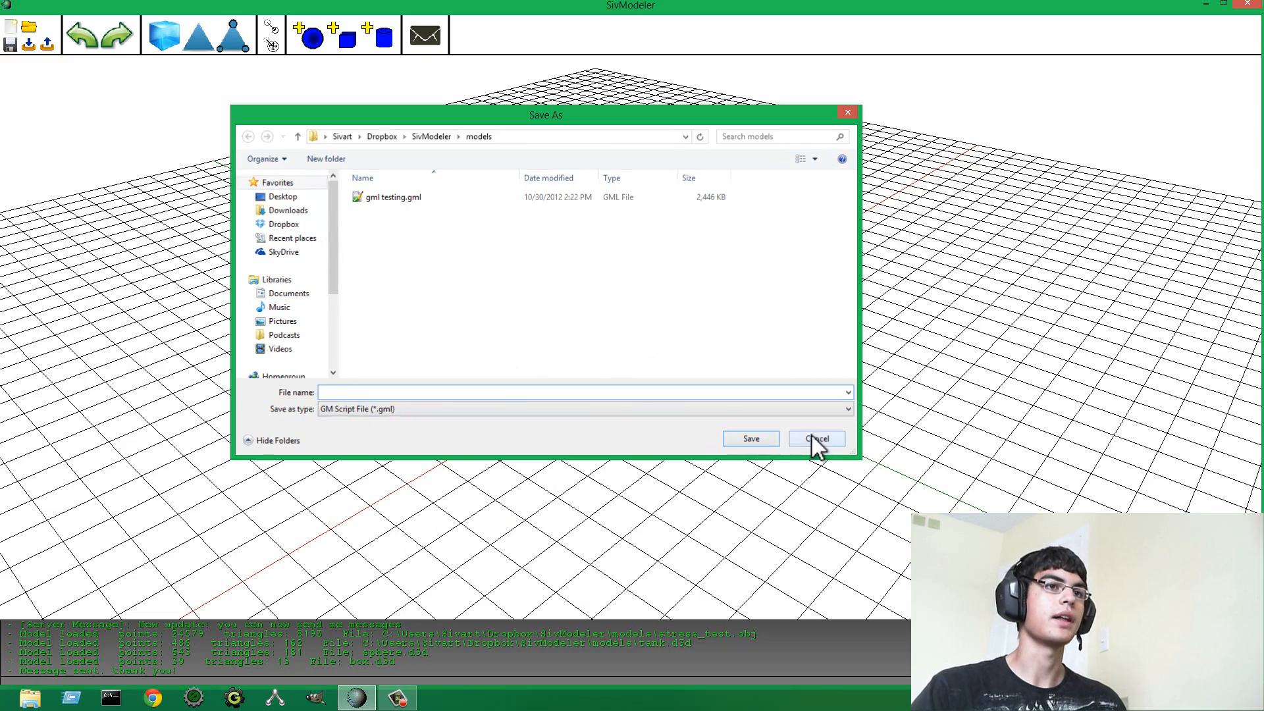
{"action": "left_click", "coordinate": [817, 437]}
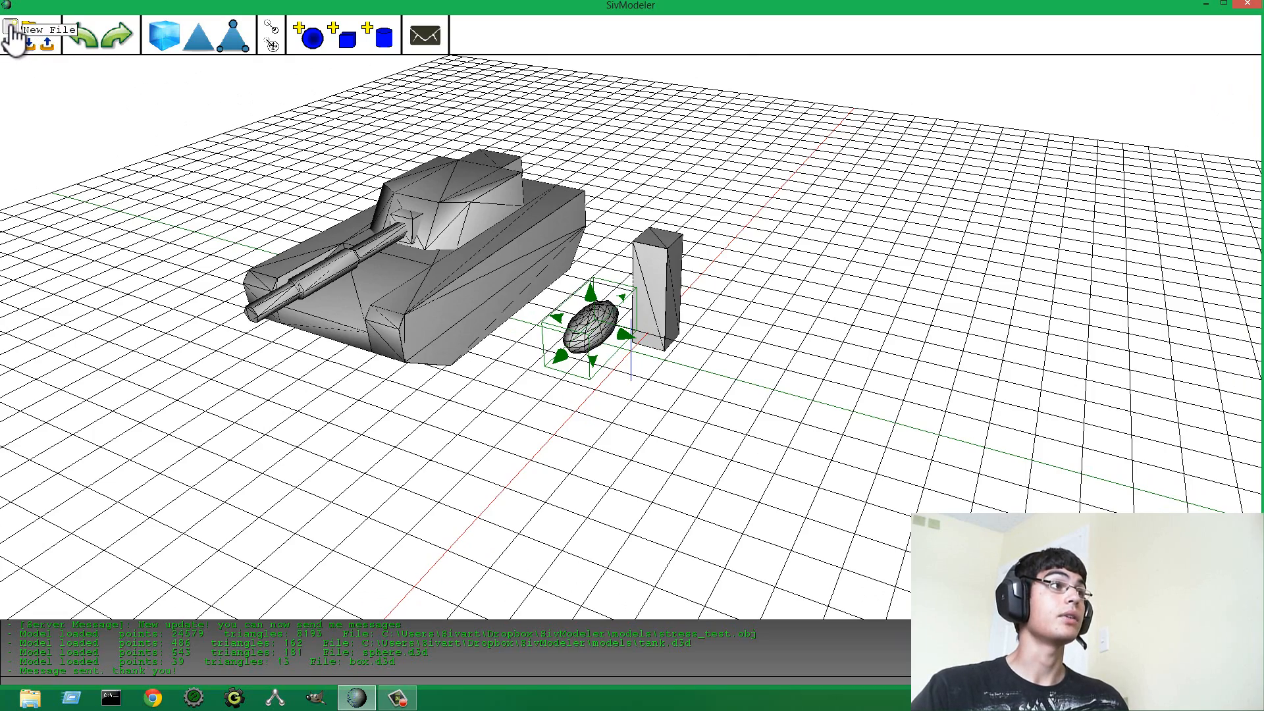
Start a new empty file, clearing the tank, oval and box from the grid.
{"action": "left_click", "coordinate": [12, 34]}
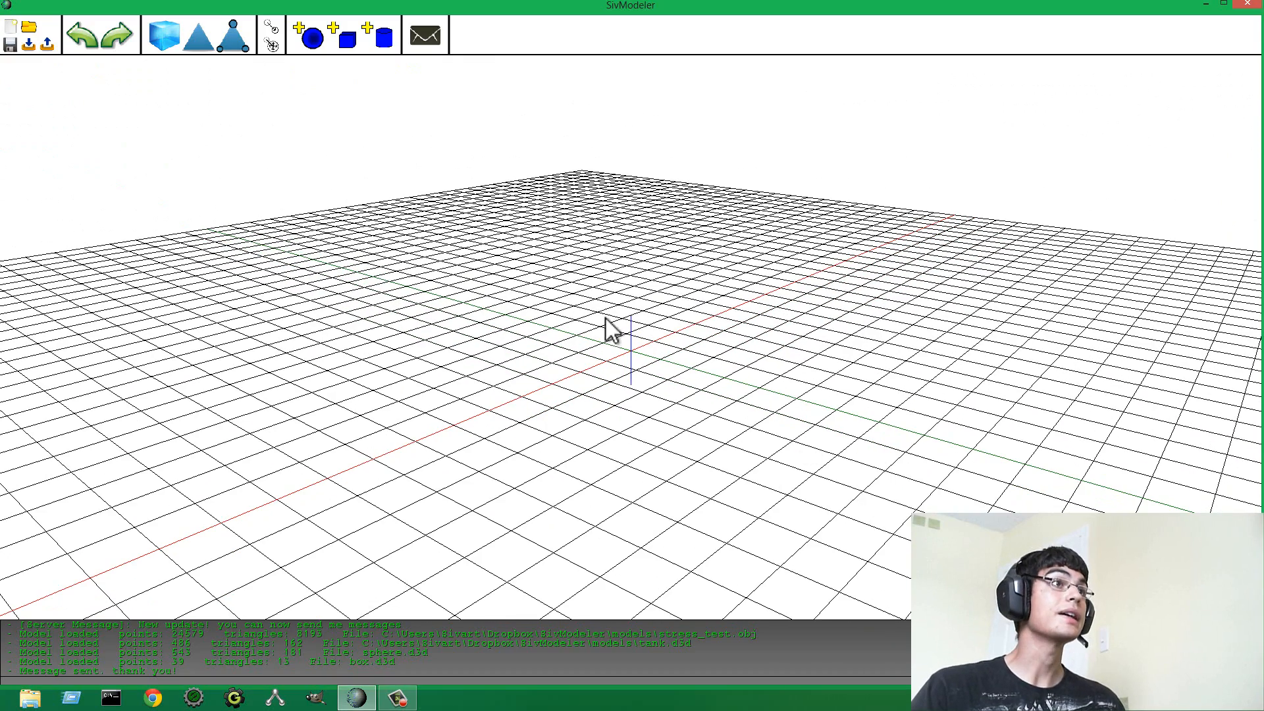
{"action": "mouse_move", "coordinate": [501, 201]}
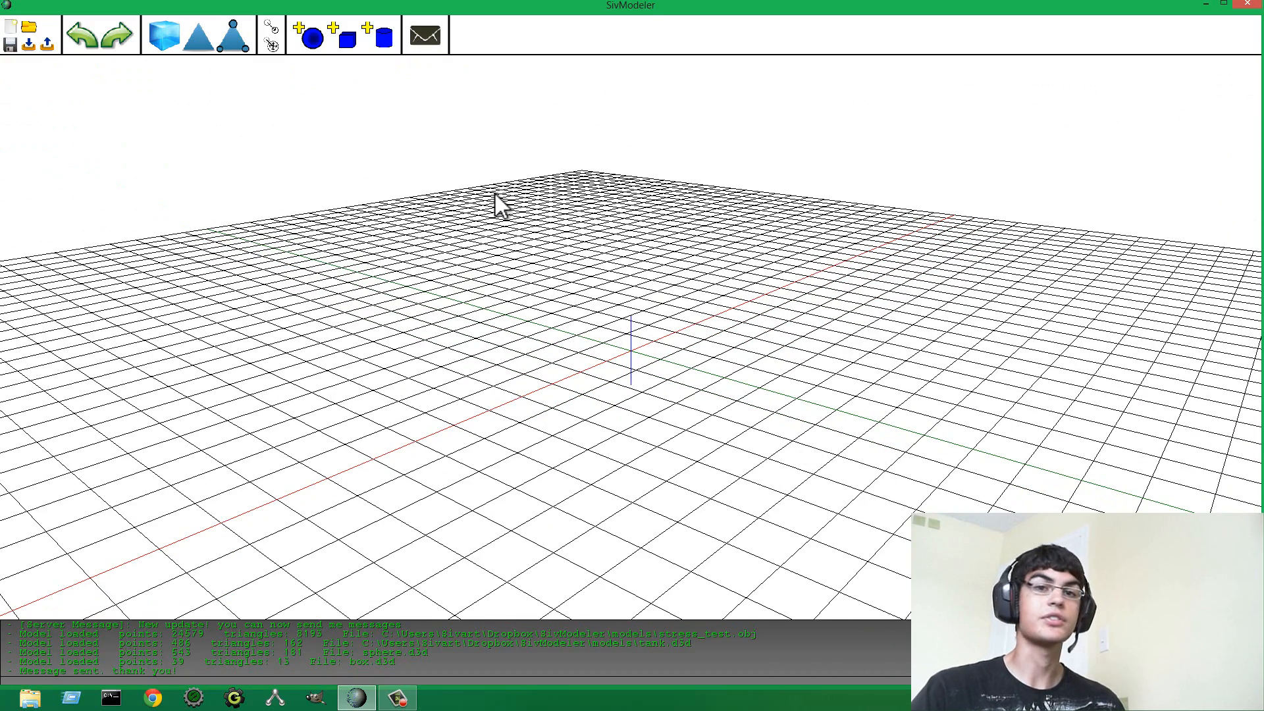
{"action": "mouse_move", "coordinate": [500, 334]}
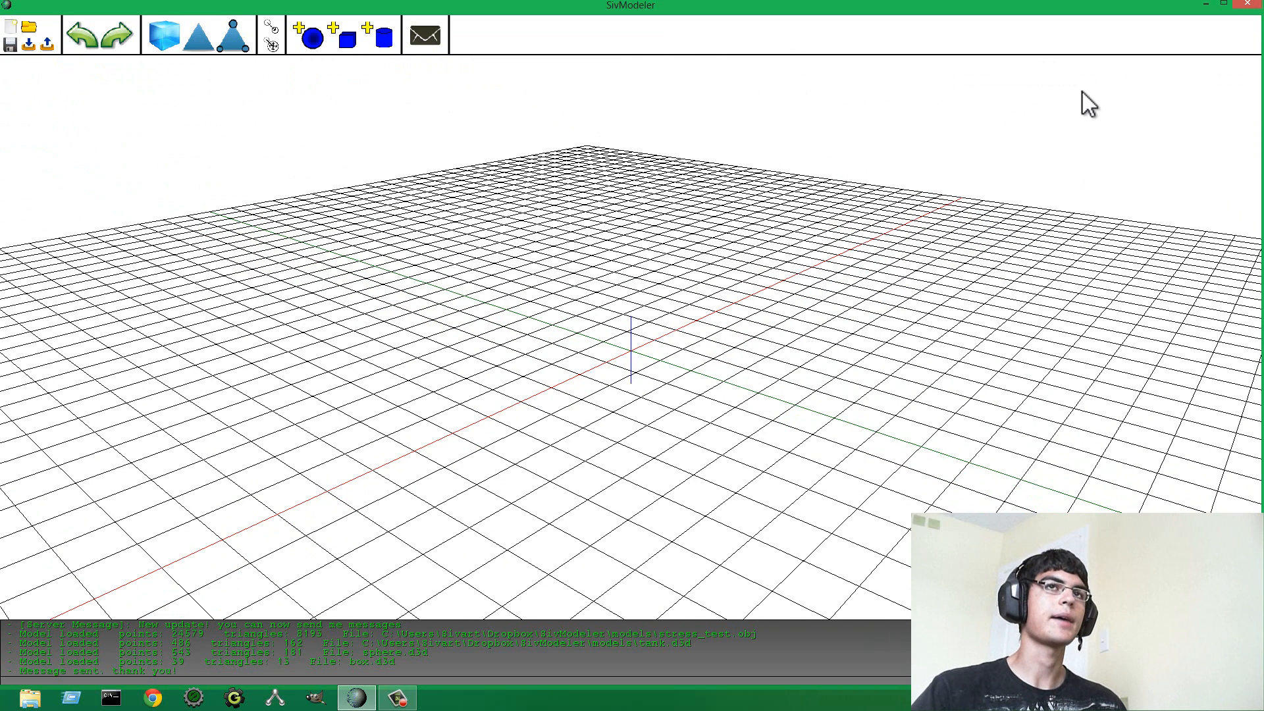
{"action": "mouse_move", "coordinate": [688, 348]}
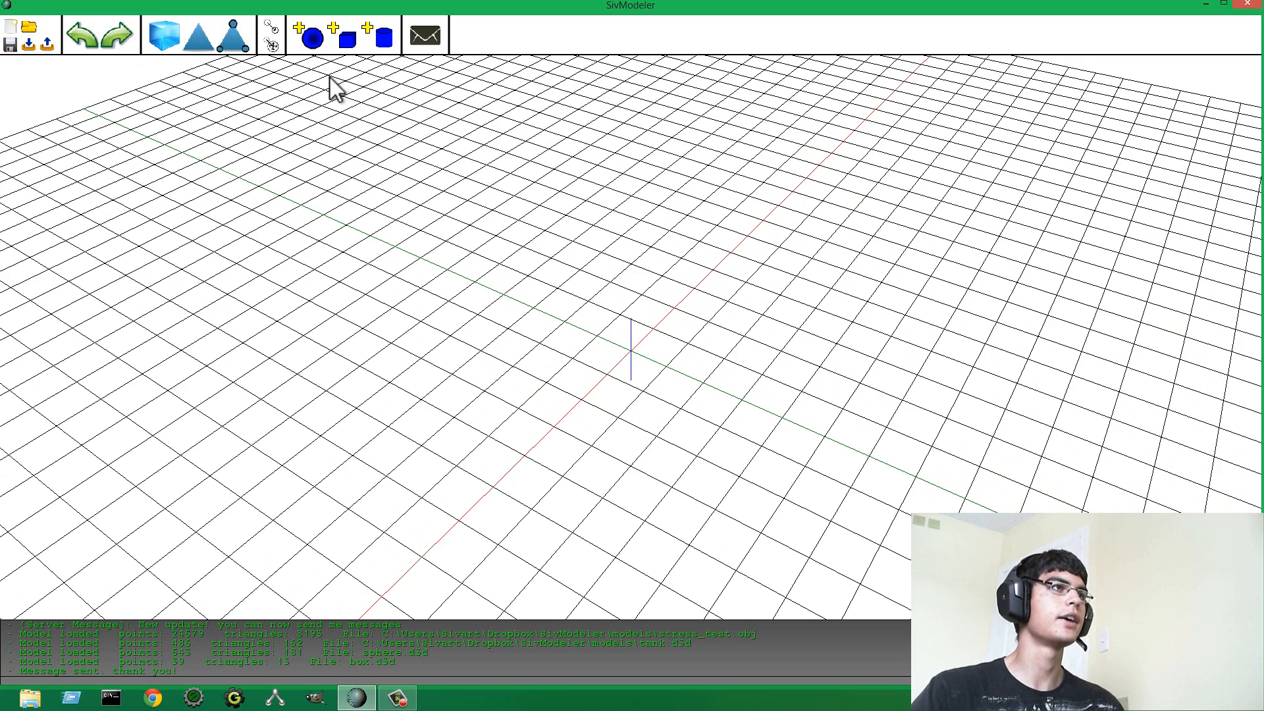
{"action": "mouse_move", "coordinate": [558, 328]}
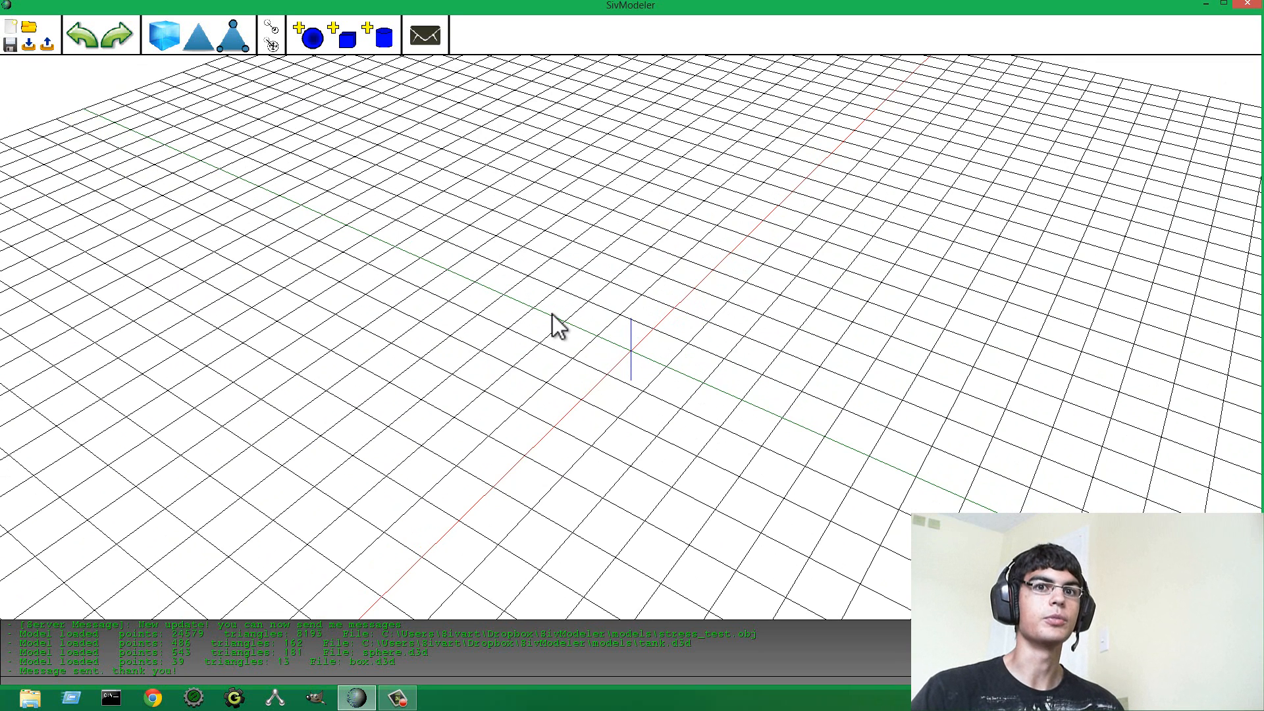